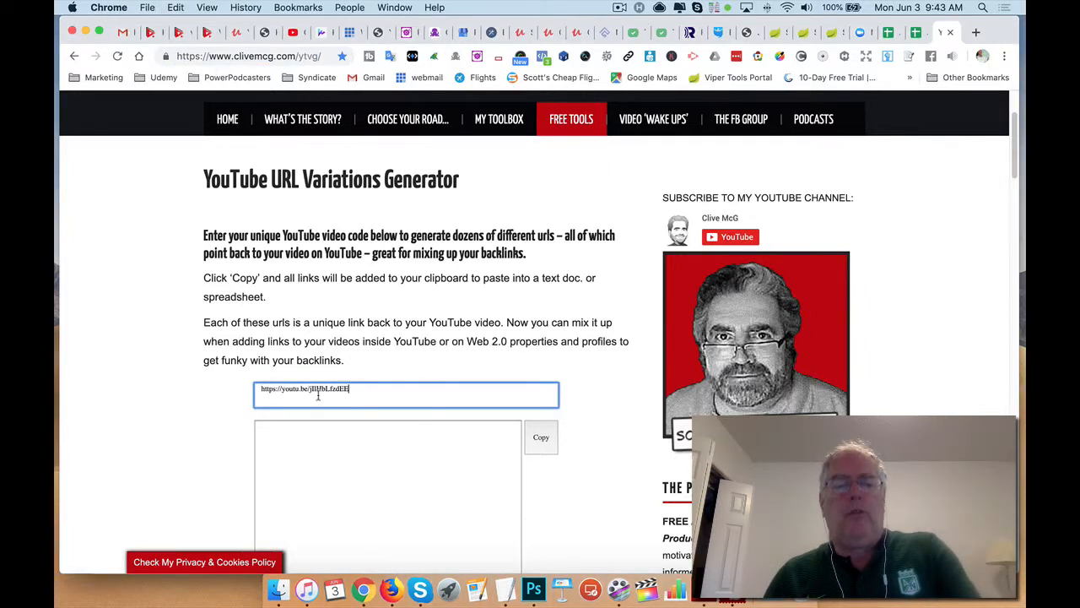
# Step: Generate the URL variations for the YouTube short link and review the output list
pyautogui.click(540, 435)
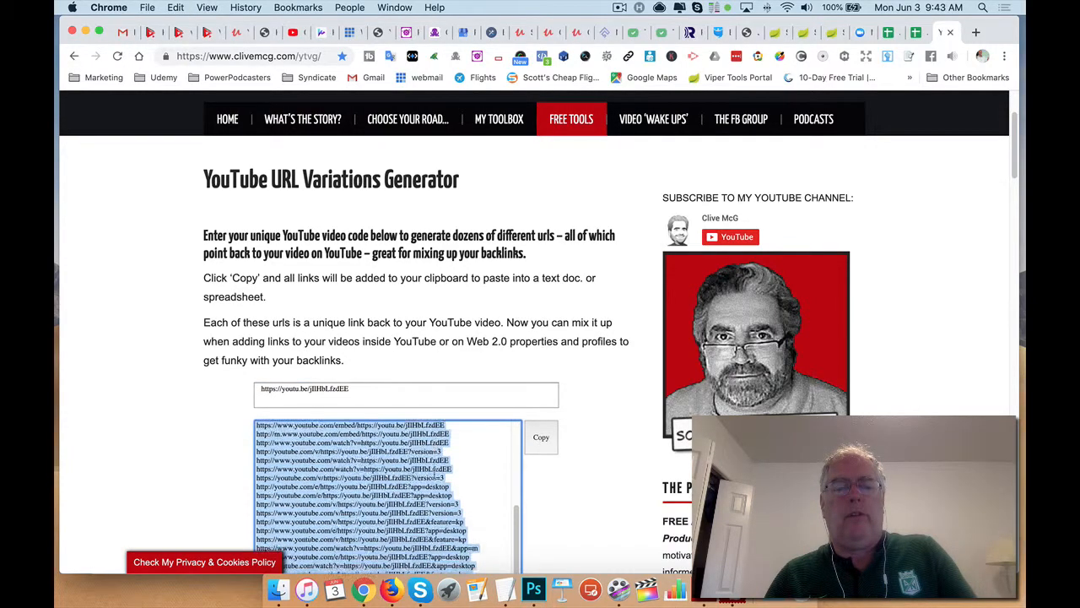
pyautogui.scroll(-3)
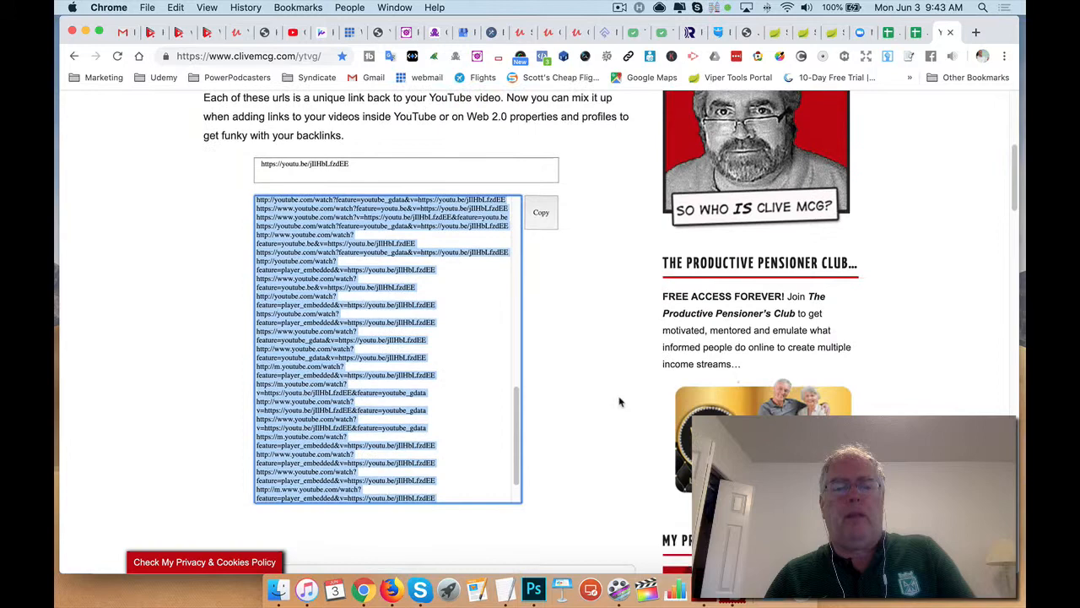
pyautogui.scroll(-3)
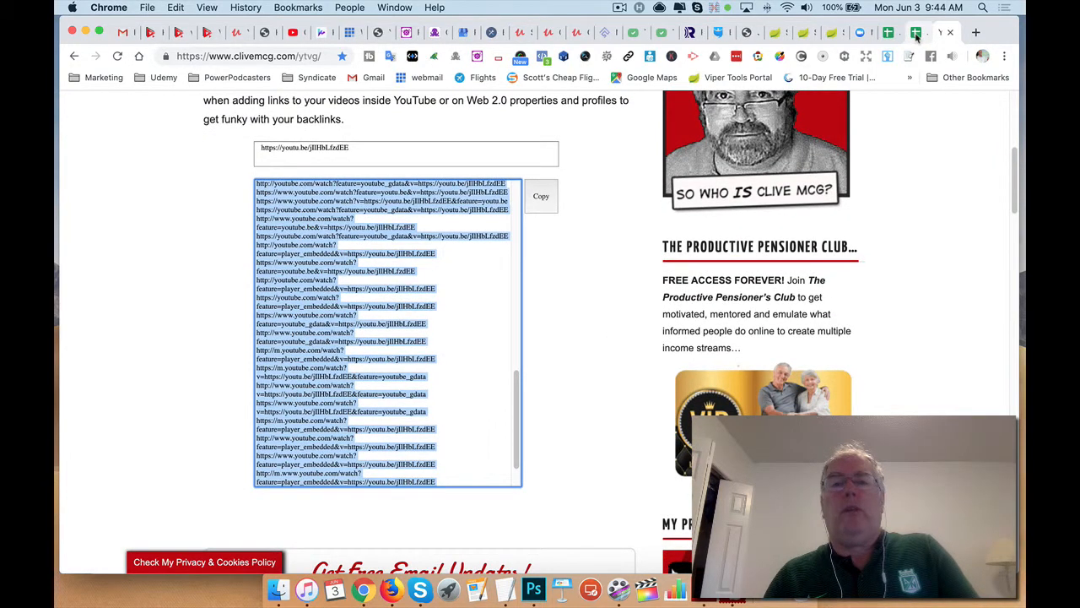
pyautogui.click(908, 32)
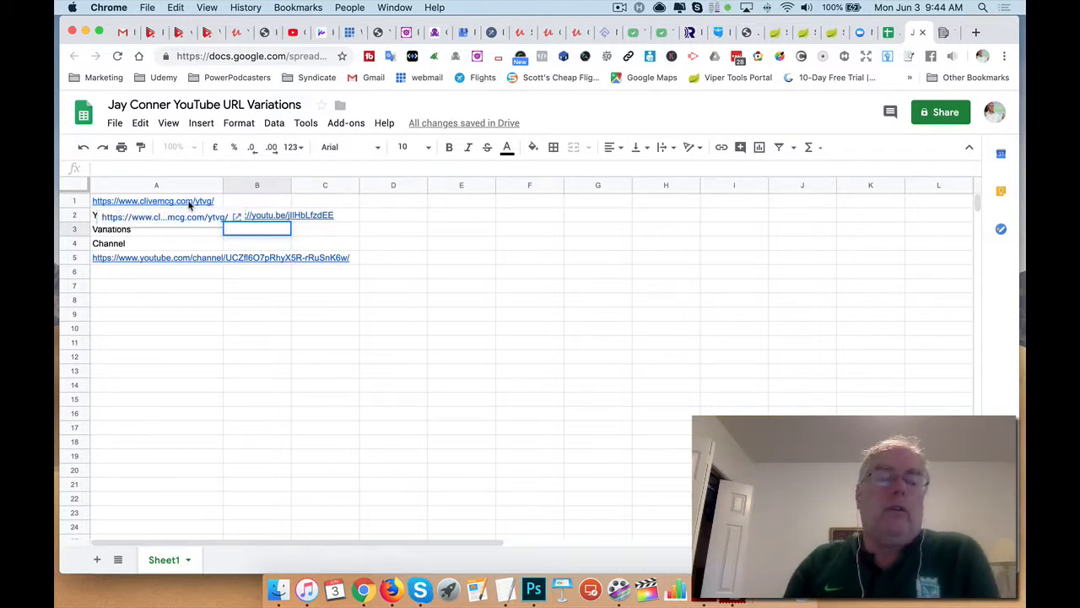
pyautogui.click(155, 328)
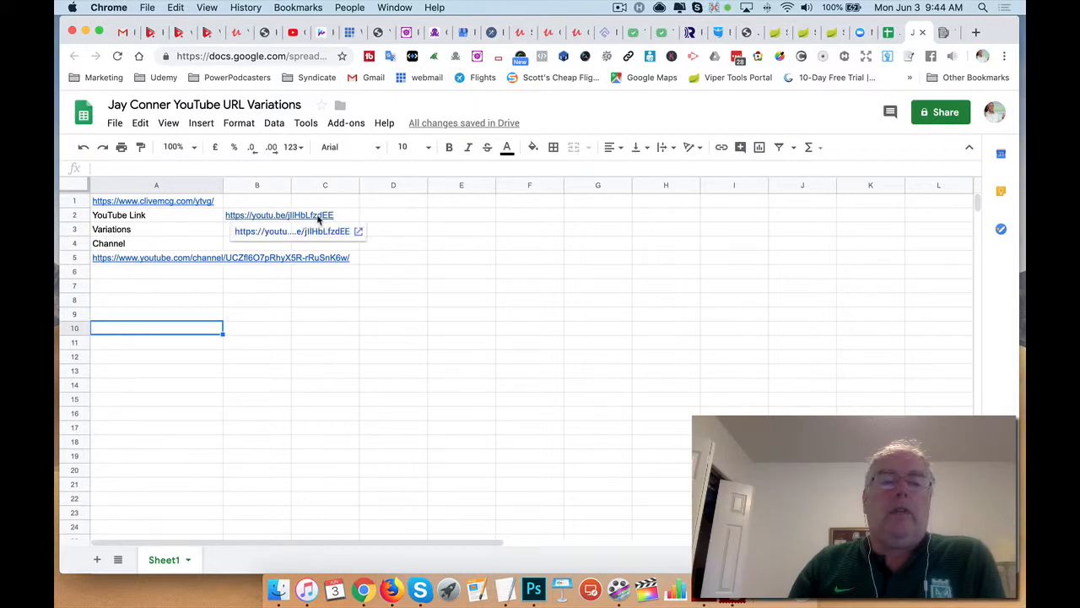
pyautogui.click(155, 229)
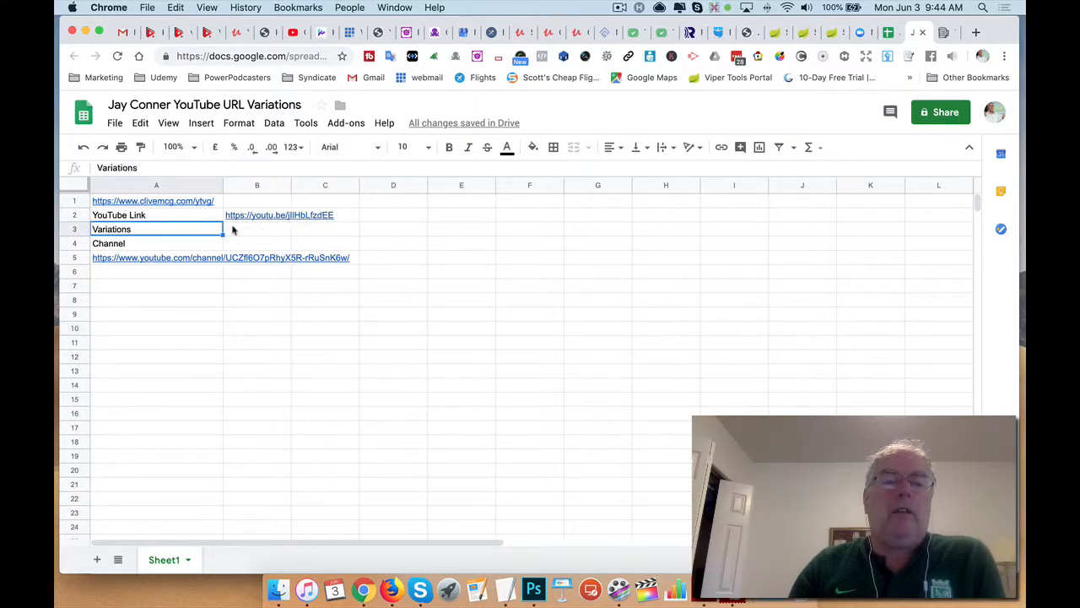
pyautogui.click(256, 229)
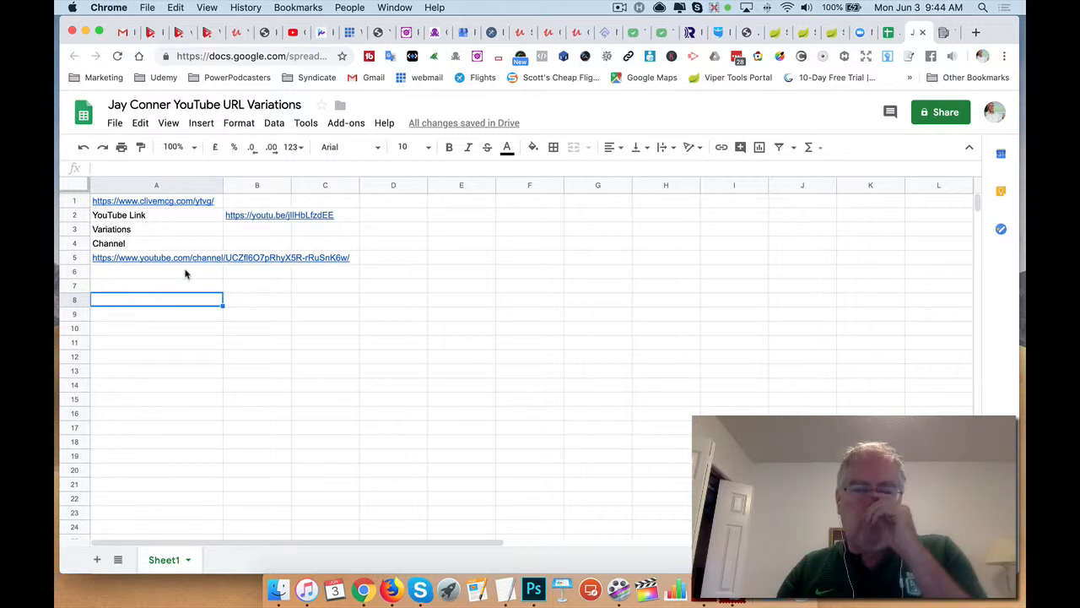
pyautogui.moveTo(167, 277)
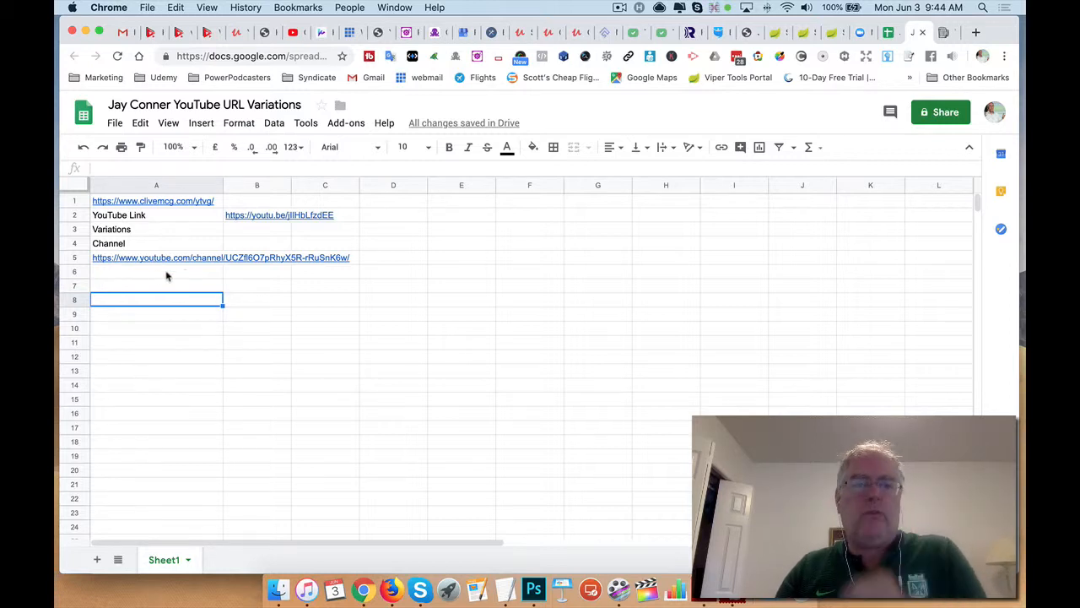
pyautogui.click(257, 230)
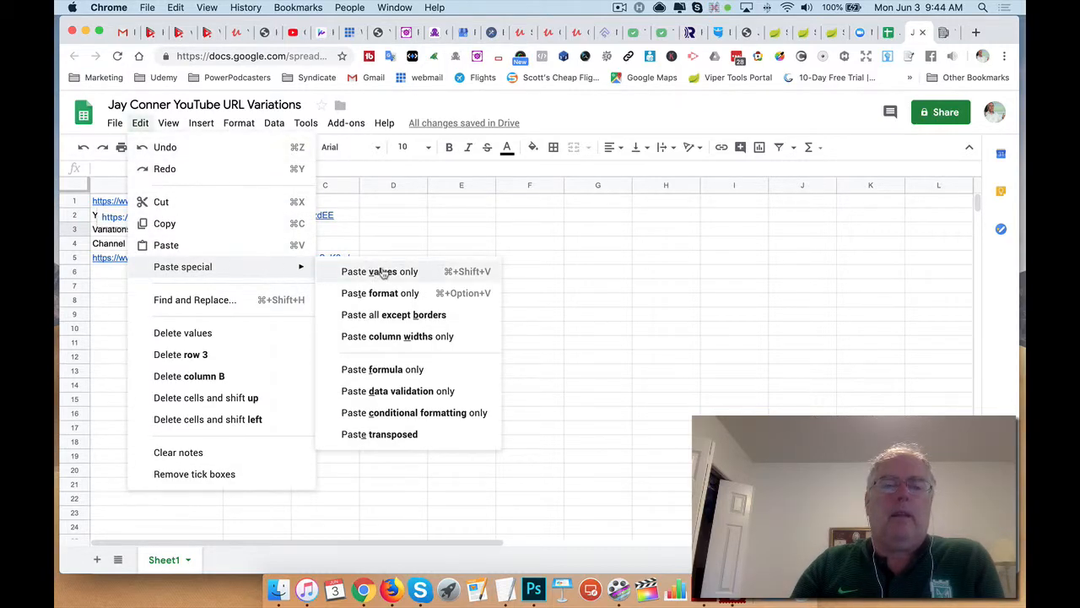
# Step: Paste the copied URL variations as values only down column B beneath the link
pyautogui.click(378, 270)
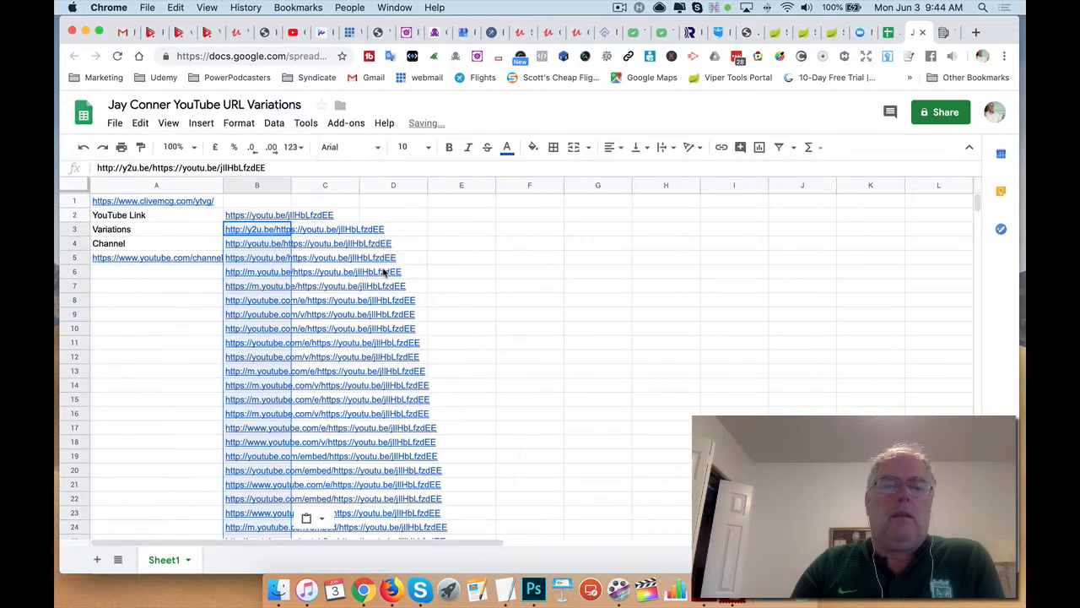
pyautogui.click(155, 399)
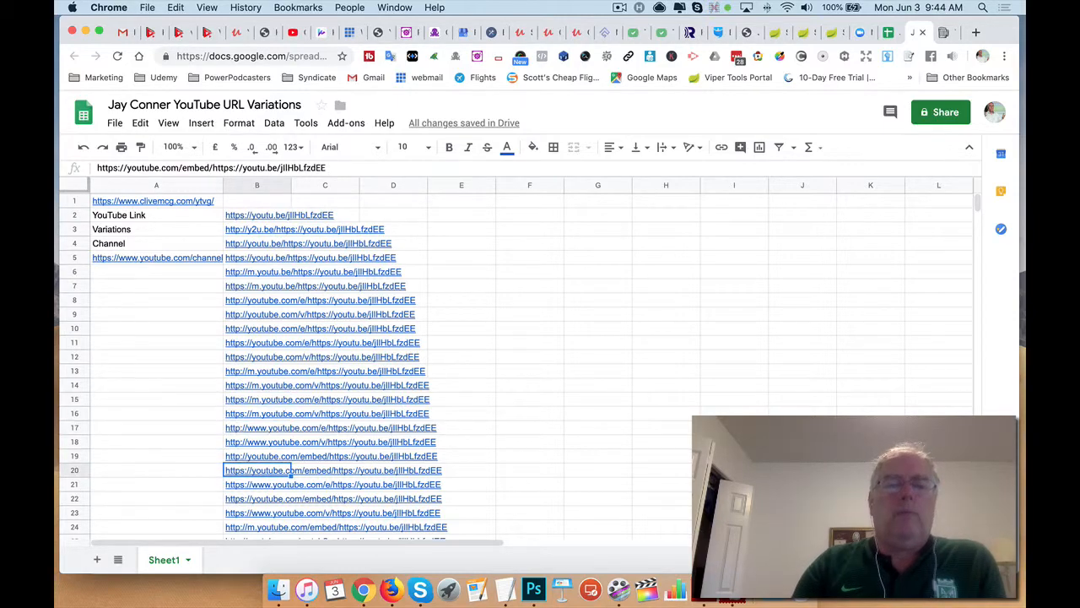
pyautogui.scroll(-3)
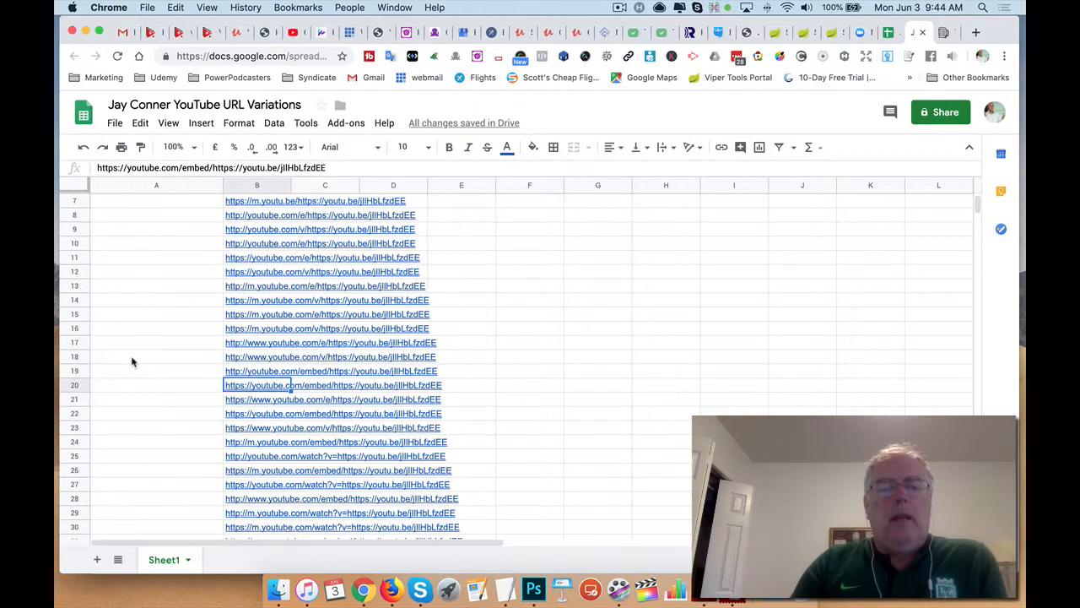
pyautogui.scroll(-3)
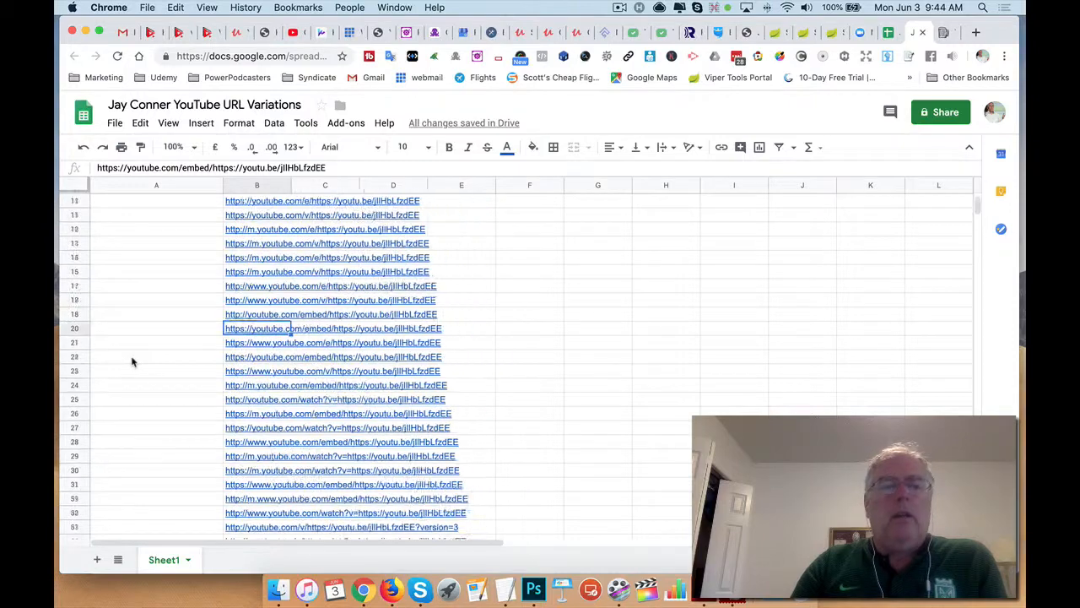
pyautogui.scroll(3)
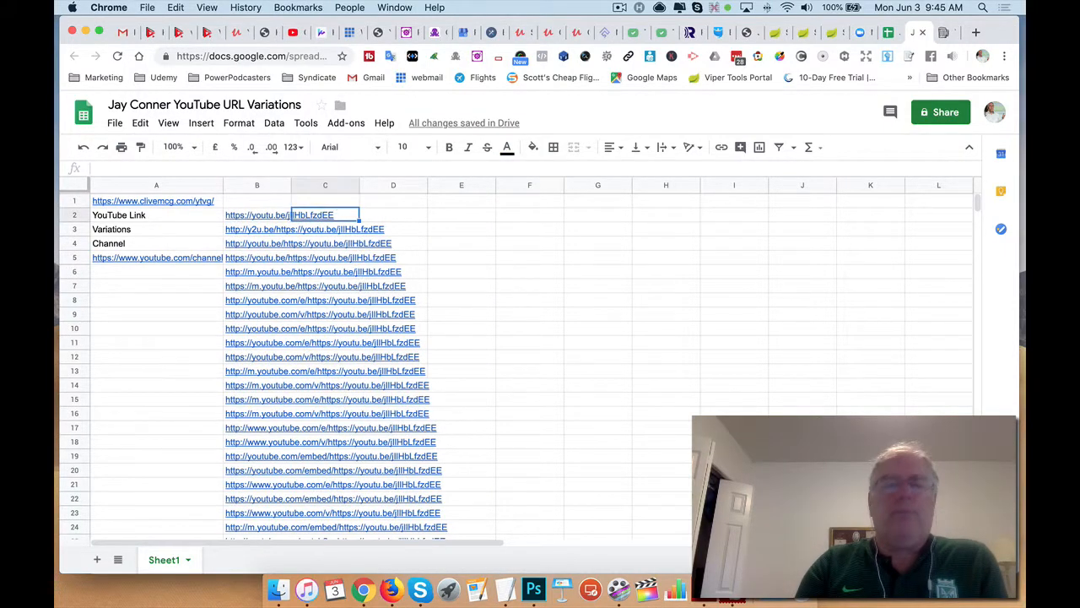
pyautogui.moveTo(318, 211)
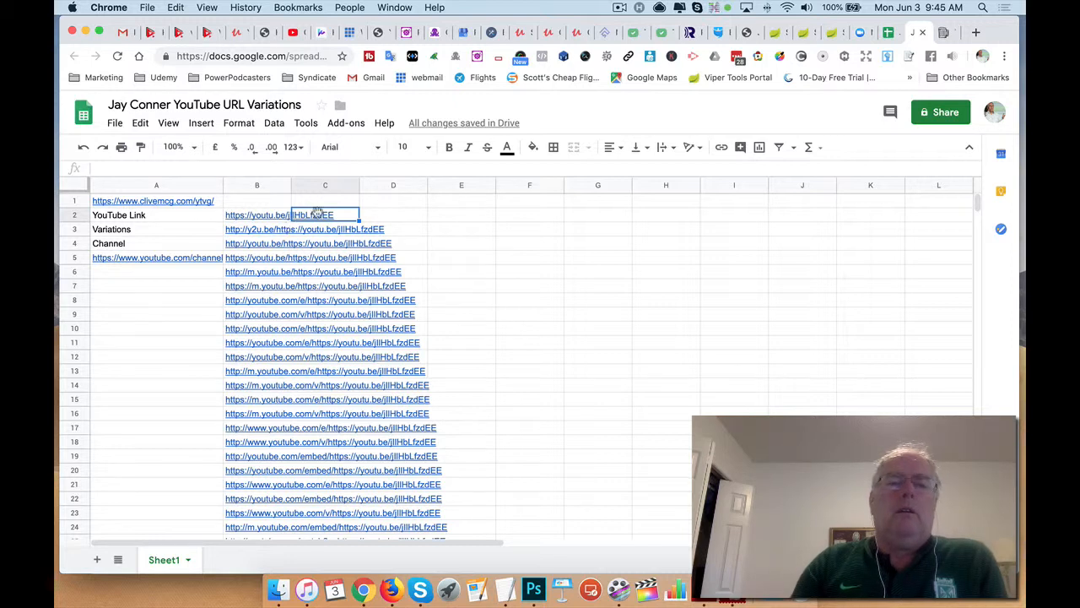
pyautogui.moveTo(341, 225)
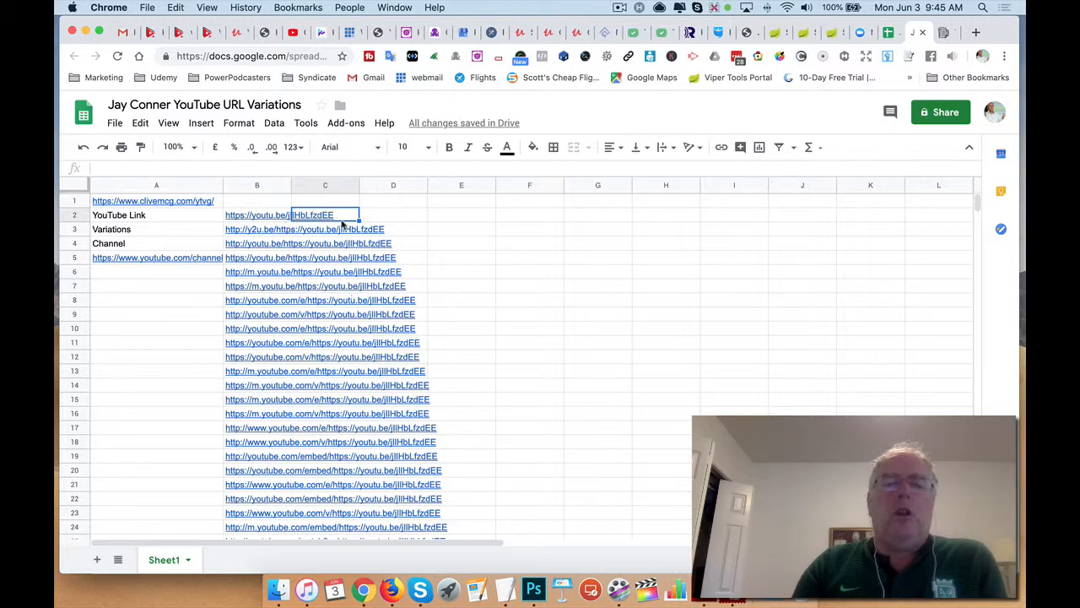
pyautogui.moveTo(254, 253)
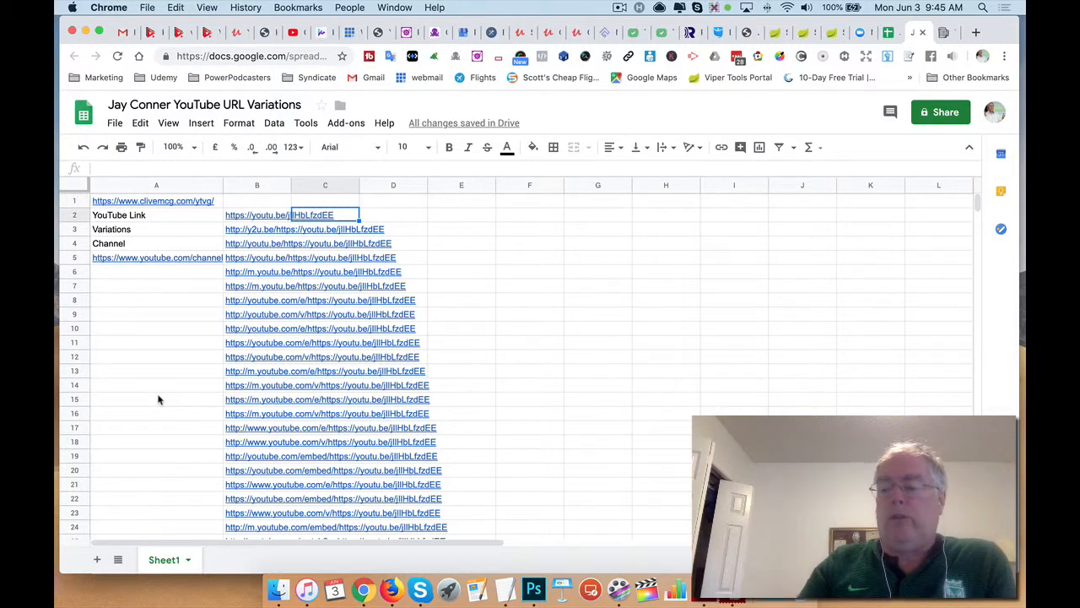
pyautogui.moveTo(581, 235)
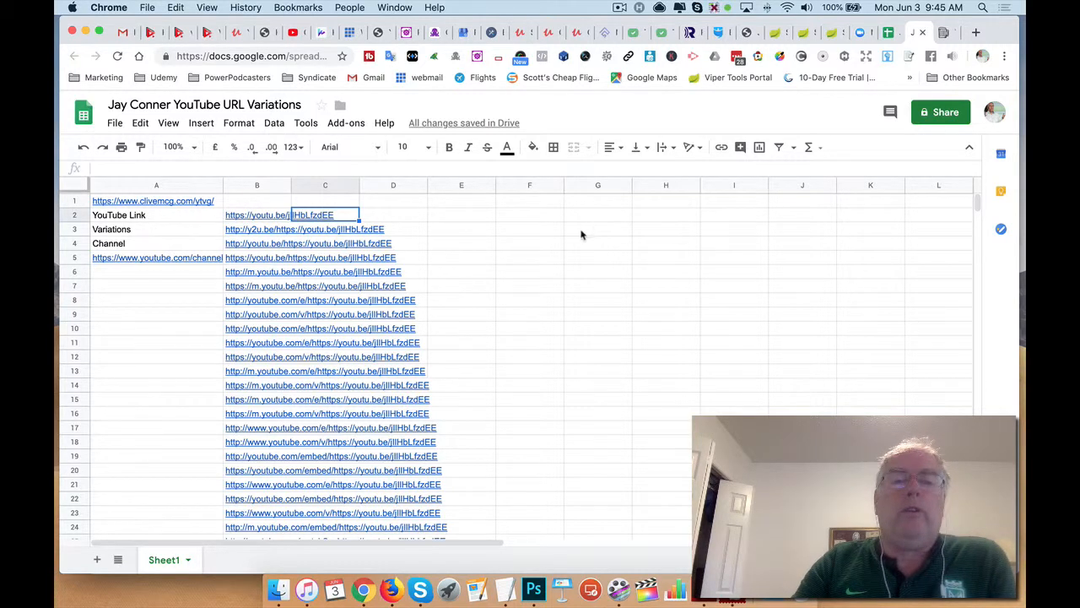